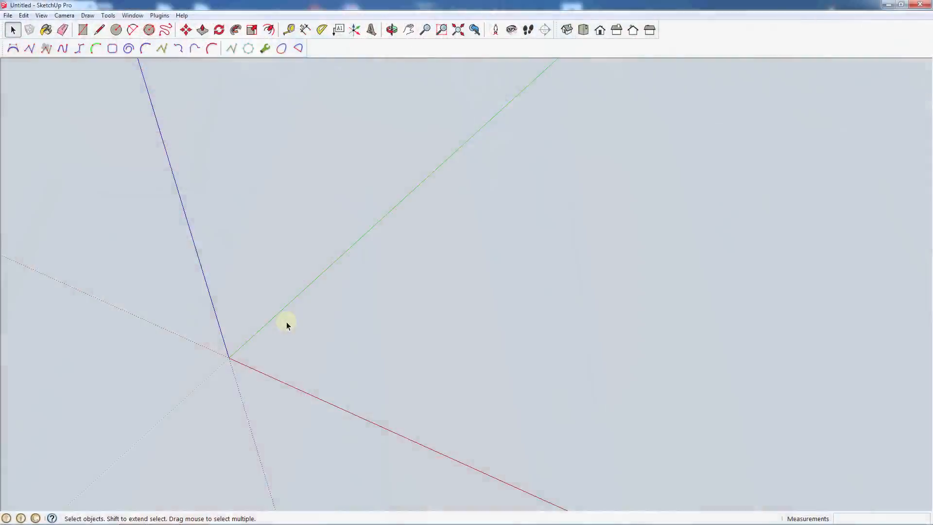
{"action": "mouse_move", "coordinate": [272, 368]}
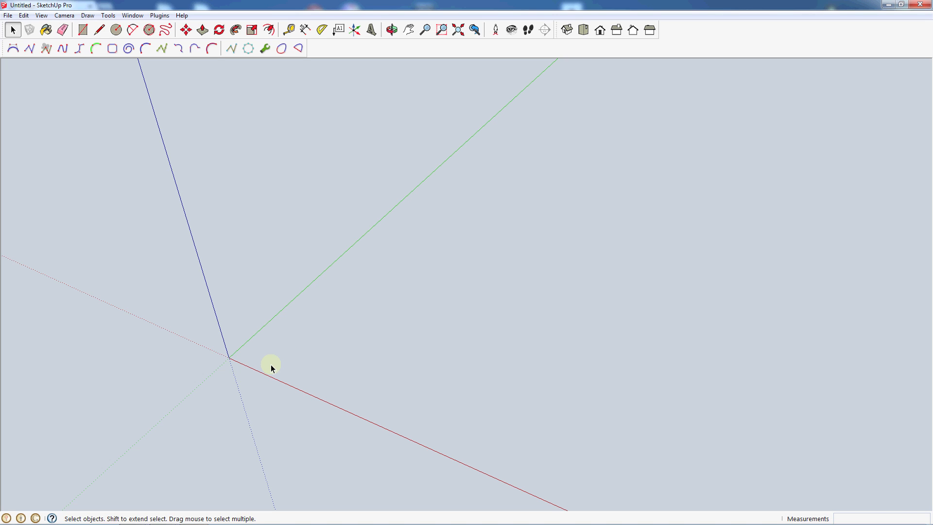
{"action": "mouse_move", "coordinate": [294, 381]}
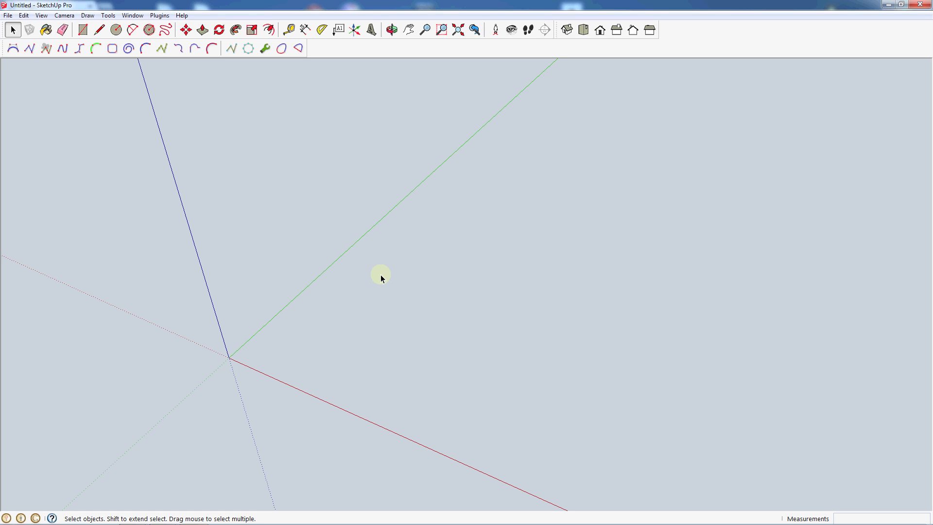
Step: Search Google for 'edge 540 3 view' and switch to the image results
{"action": "left_click", "coordinate": [392, 27]}
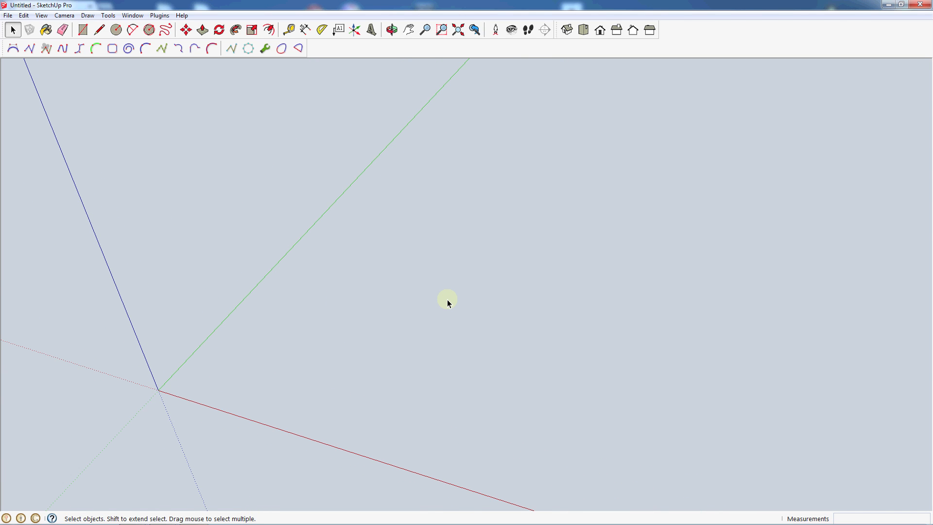
{"action": "mouse_move", "coordinate": [389, 309]}
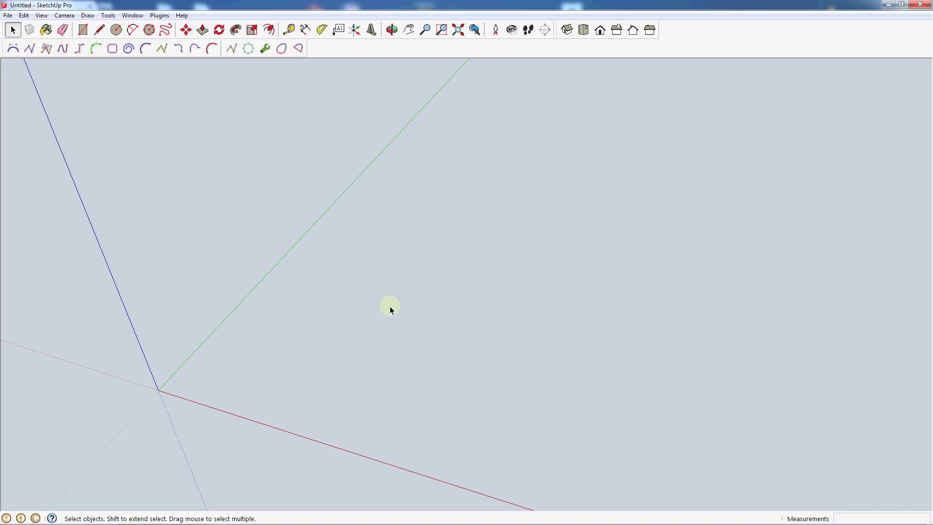
{"action": "mouse_move", "coordinate": [310, 319]}
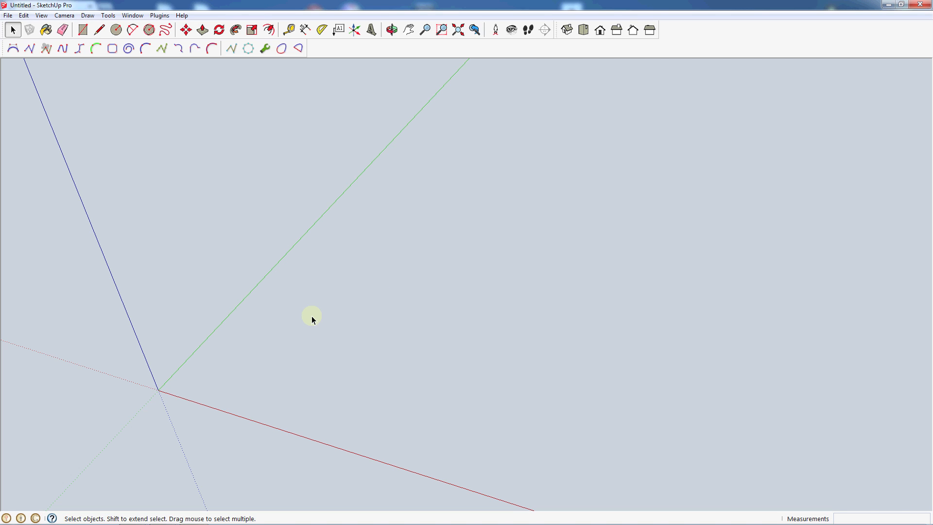
{"action": "mouse_move", "coordinate": [291, 331]}
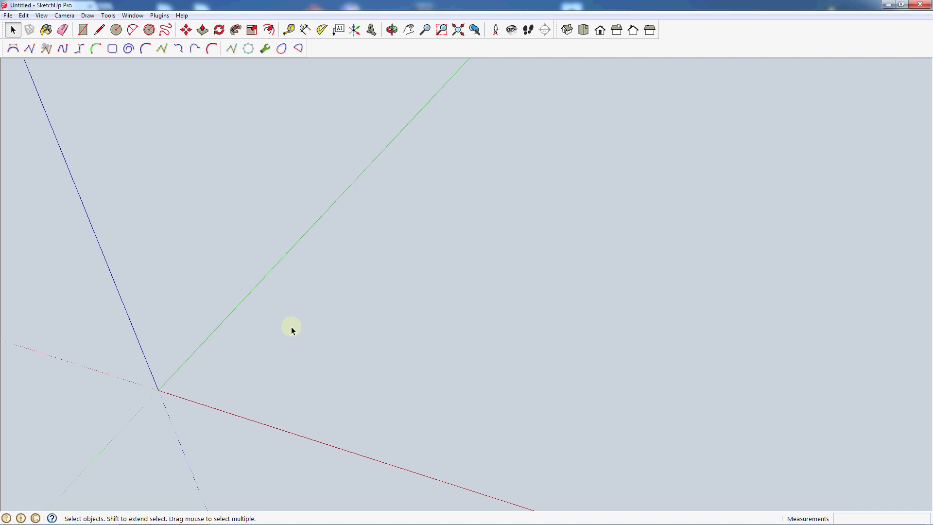
{"action": "mouse_move", "coordinate": [296, 327]}
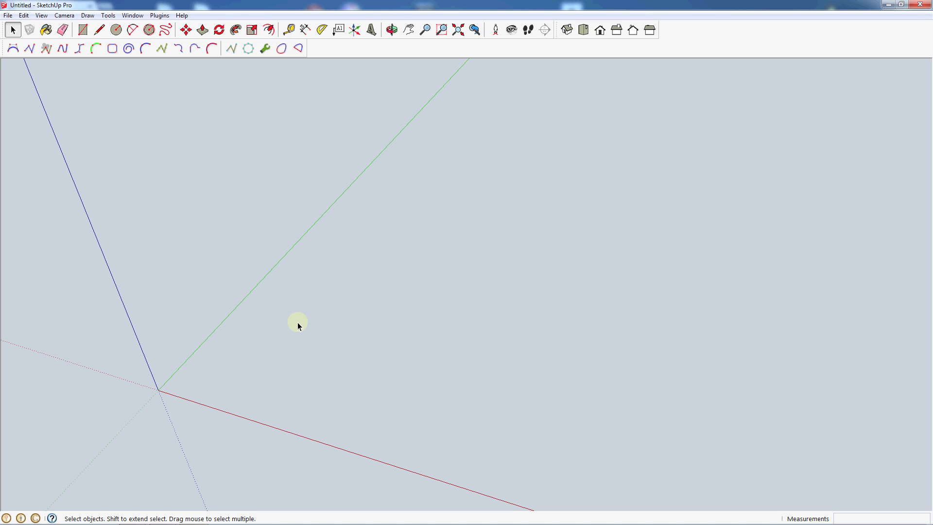
{"action": "mouse_move", "coordinate": [233, 458]}
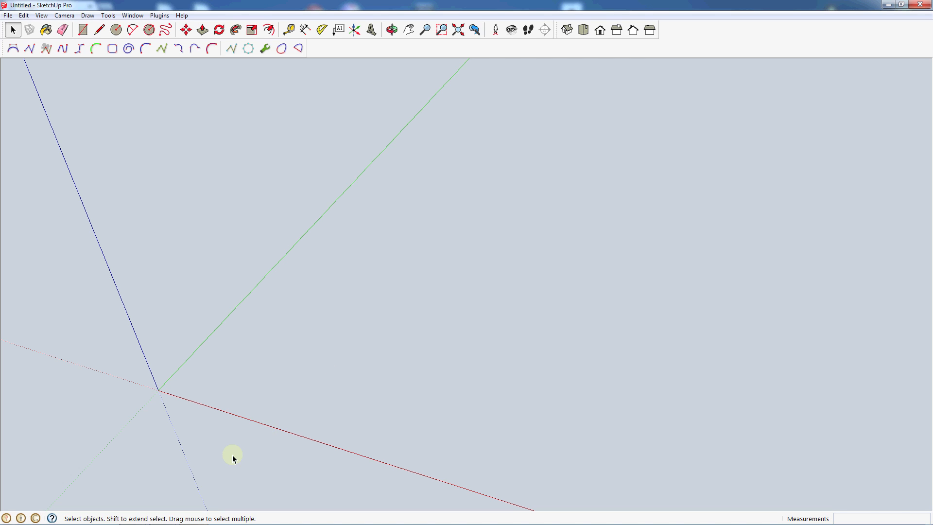
{"action": "mouse_move", "coordinate": [245, 486]}
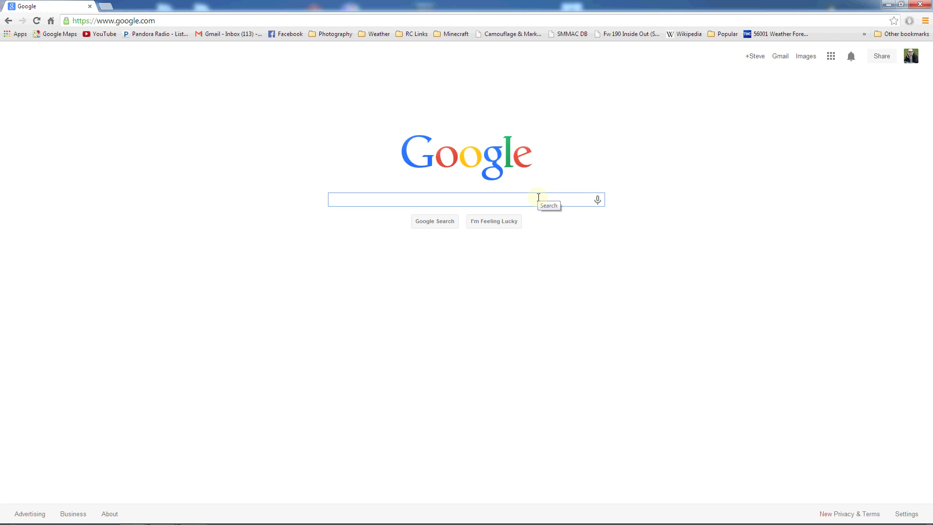
{"action": "type", "text": "Edge 540 3"}
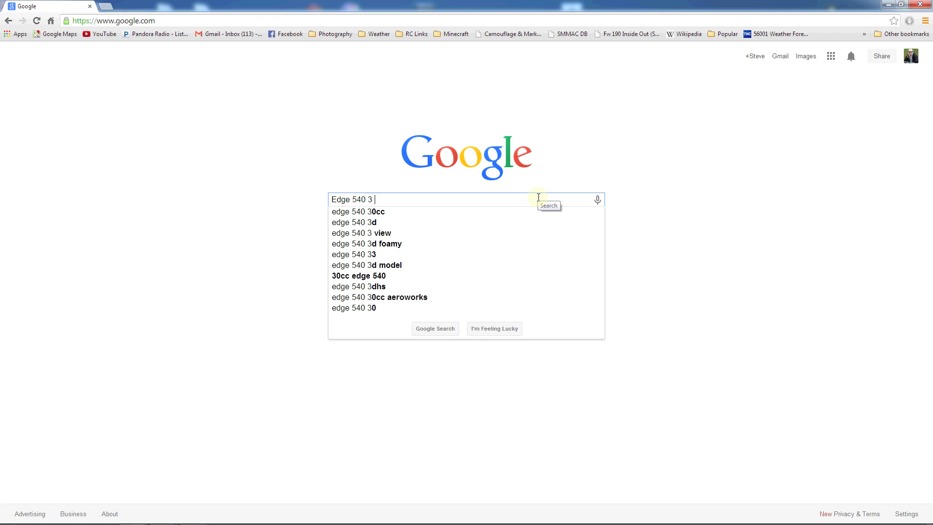
{"action": "left_click", "coordinate": [360, 233]}
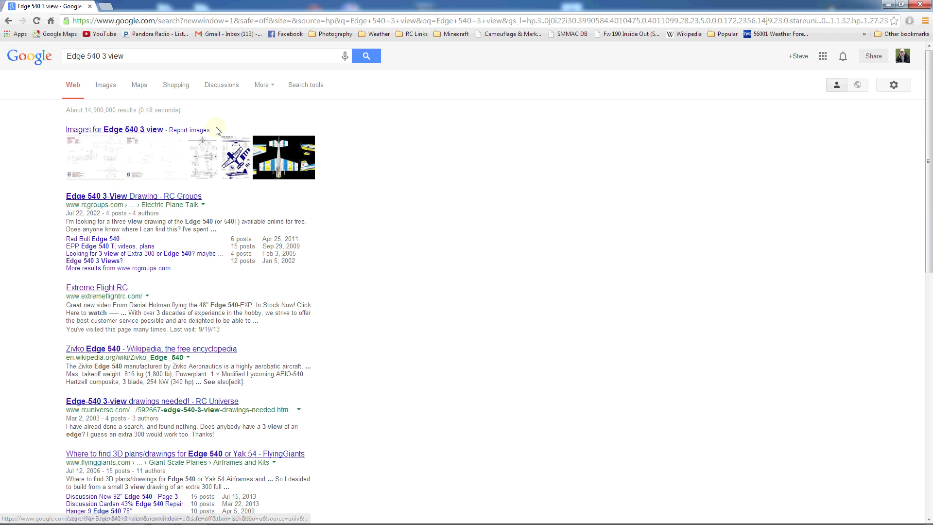
{"action": "mouse_move", "coordinate": [113, 133]}
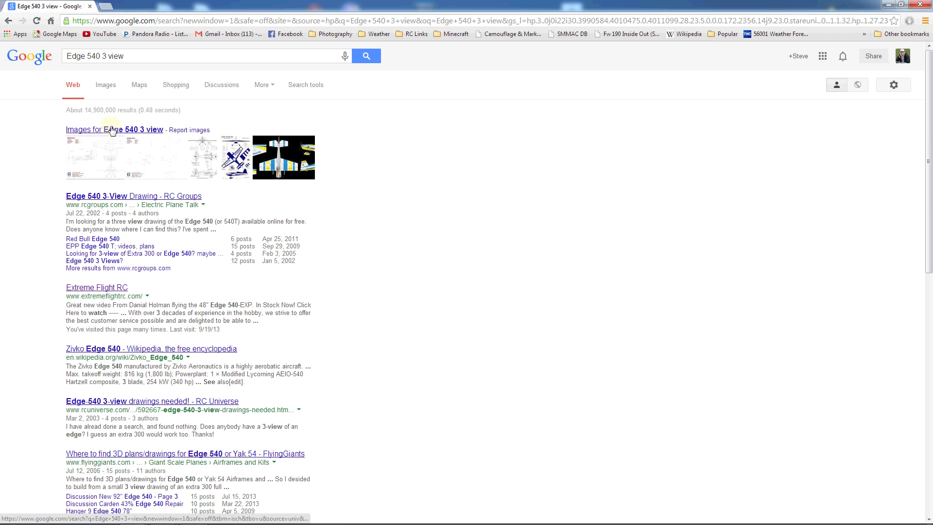
{"action": "left_click", "coordinate": [105, 85]}
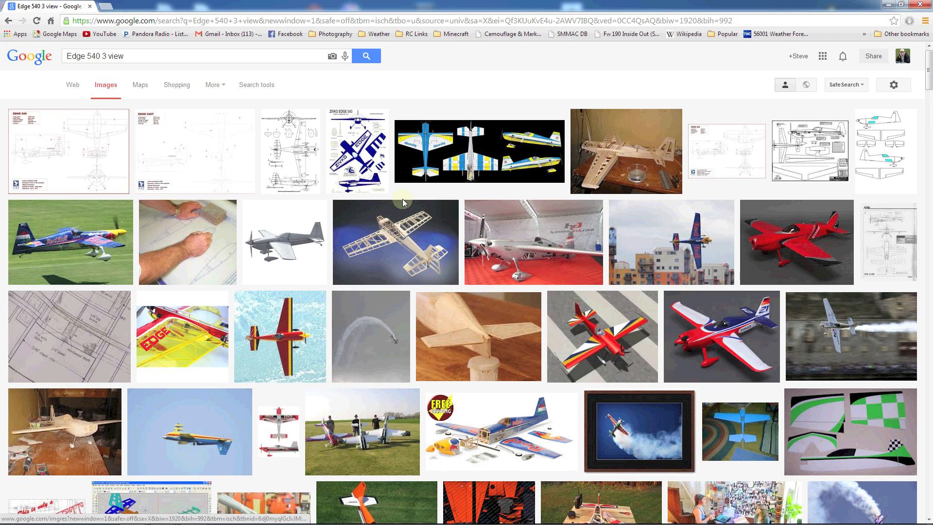
{"action": "mouse_move", "coordinate": [343, 155]}
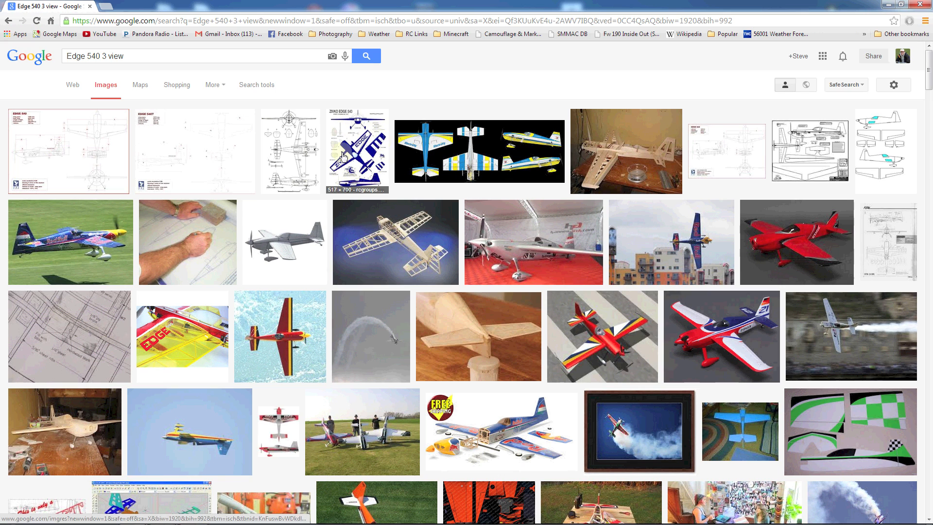
{"action": "mouse_move", "coordinate": [377, 134]}
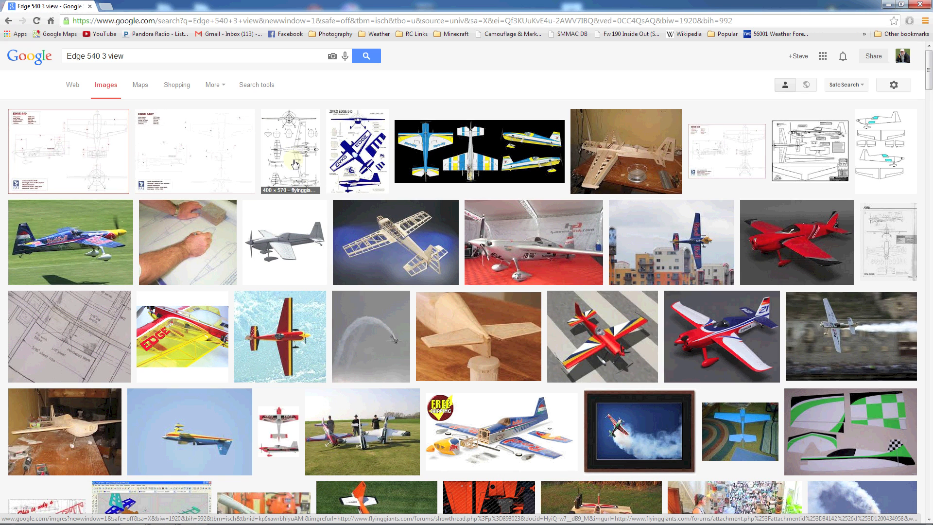
{"action": "mouse_move", "coordinate": [274, 196]}
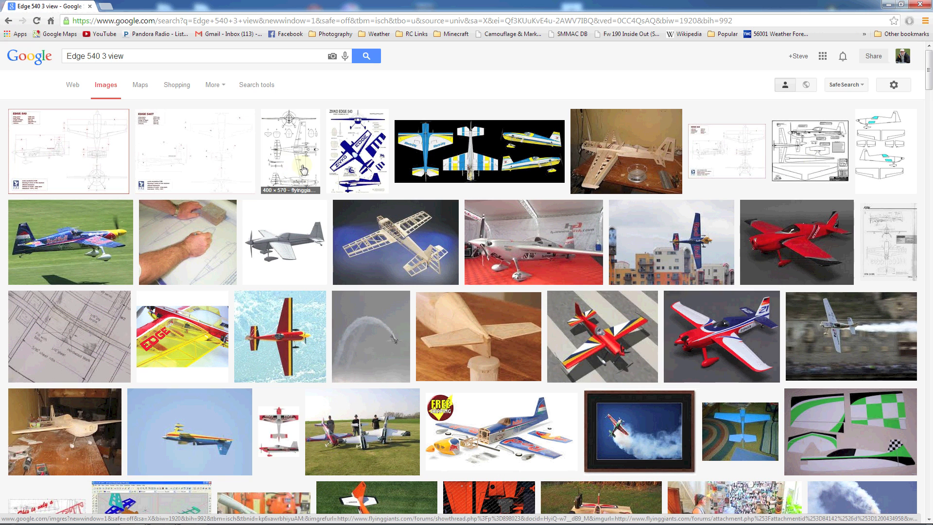
{"action": "mouse_move", "coordinate": [782, 183]}
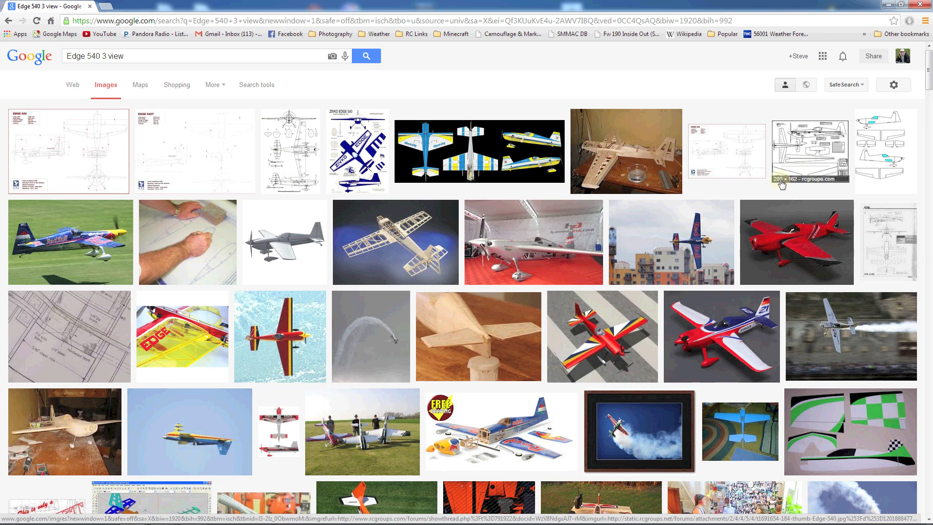
{"action": "mouse_move", "coordinate": [80, 159]}
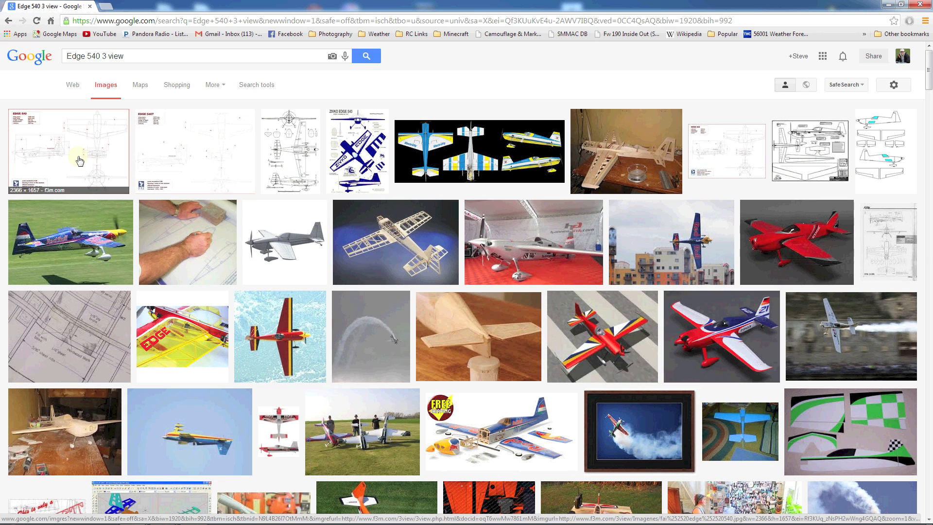
{"action": "mouse_move", "coordinate": [154, 155]}
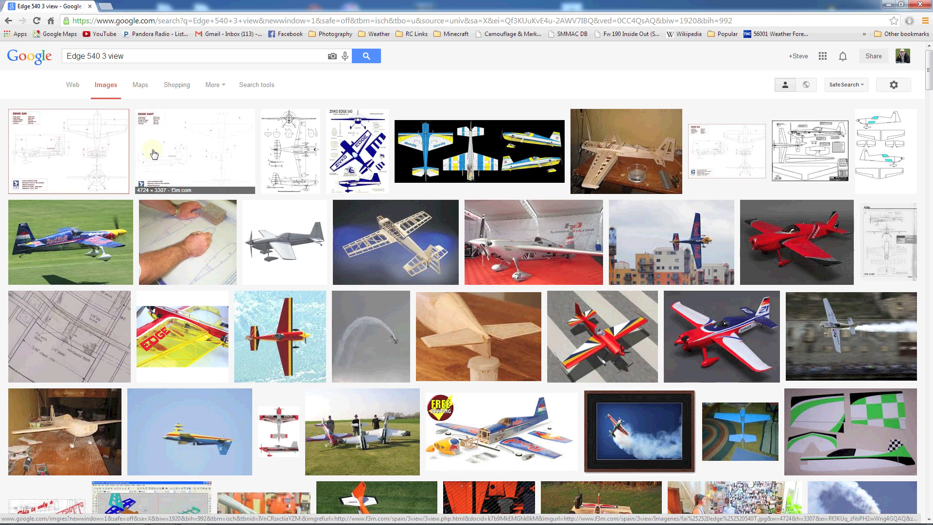
{"action": "mouse_move", "coordinate": [90, 143]}
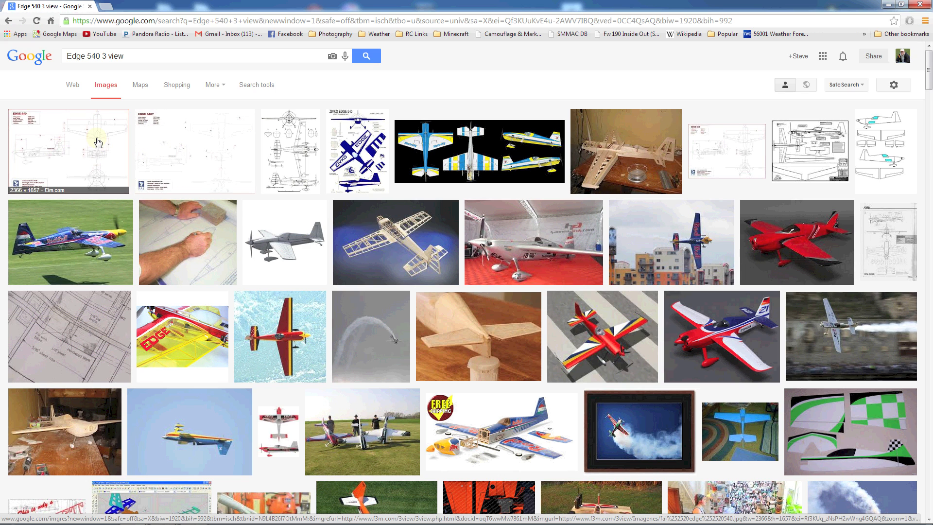
{"action": "mouse_move", "coordinate": [232, 152]}
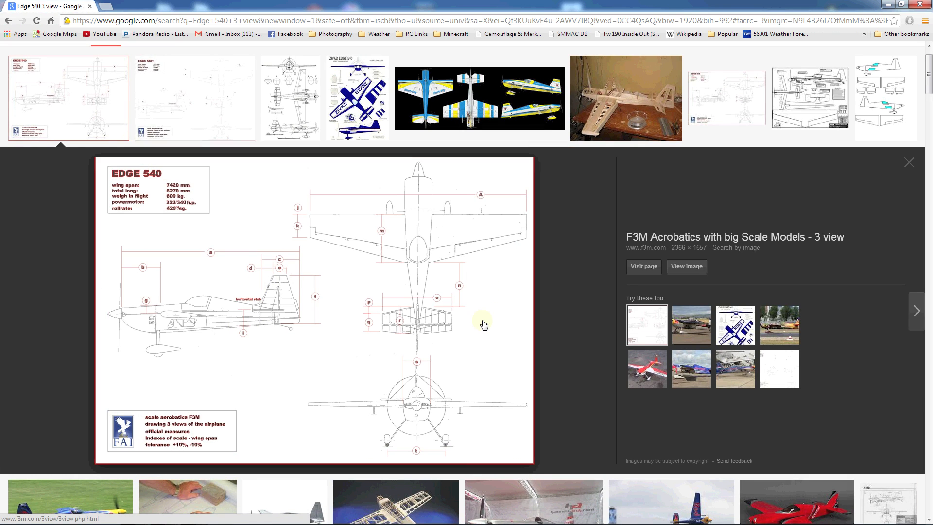
{"action": "mouse_move", "coordinate": [447, 342]}
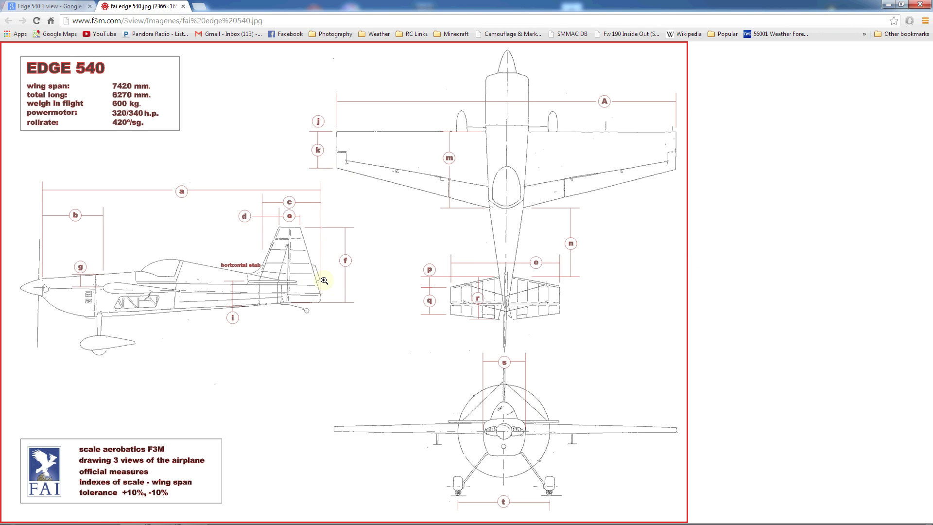
{"action": "mouse_move", "coordinate": [700, 326]}
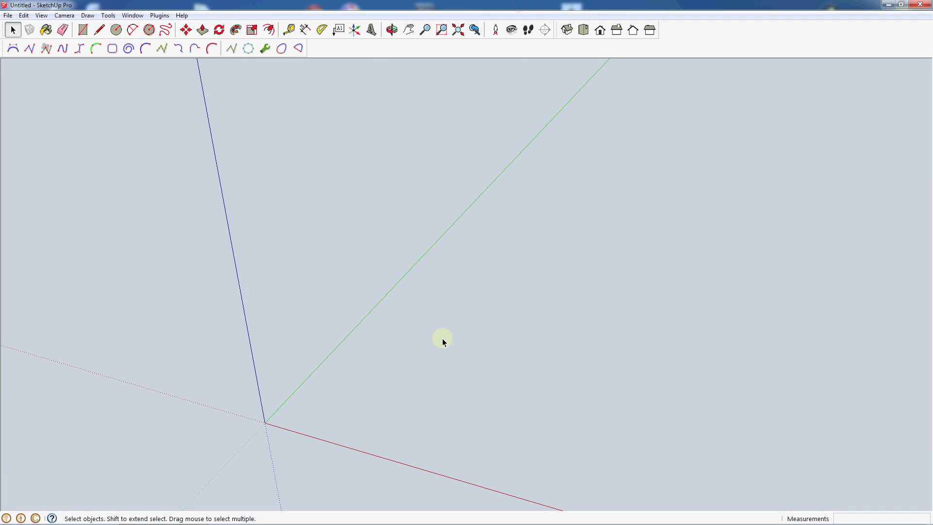
{"action": "mouse_move", "coordinate": [455, 178]}
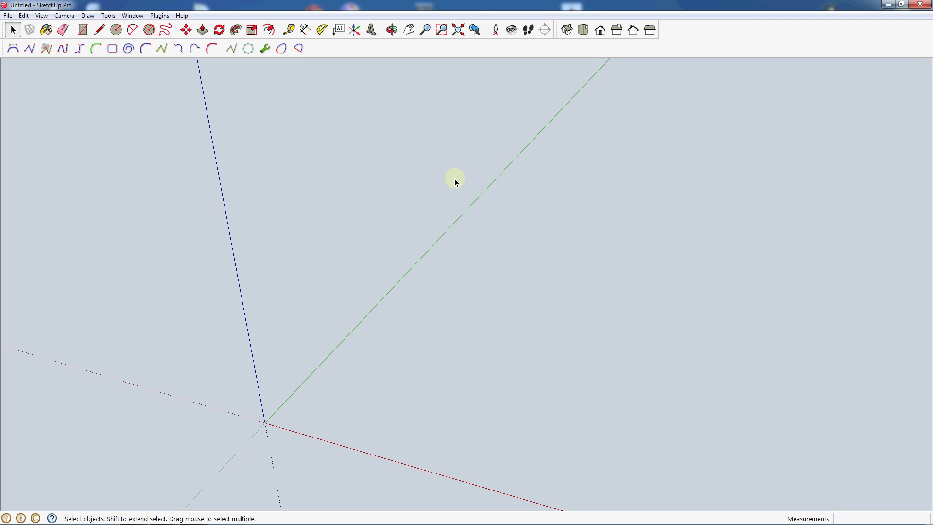
{"action": "mouse_move", "coordinate": [425, 385]}
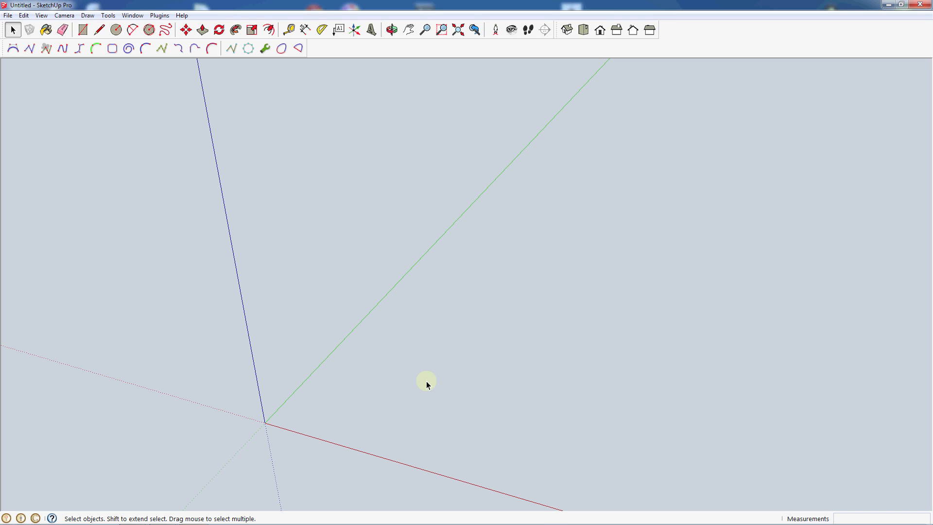
Step: Import the 'Edge for sketchup' JPEG image into the model via File > Import
{"action": "left_click", "coordinate": [7, 15]}
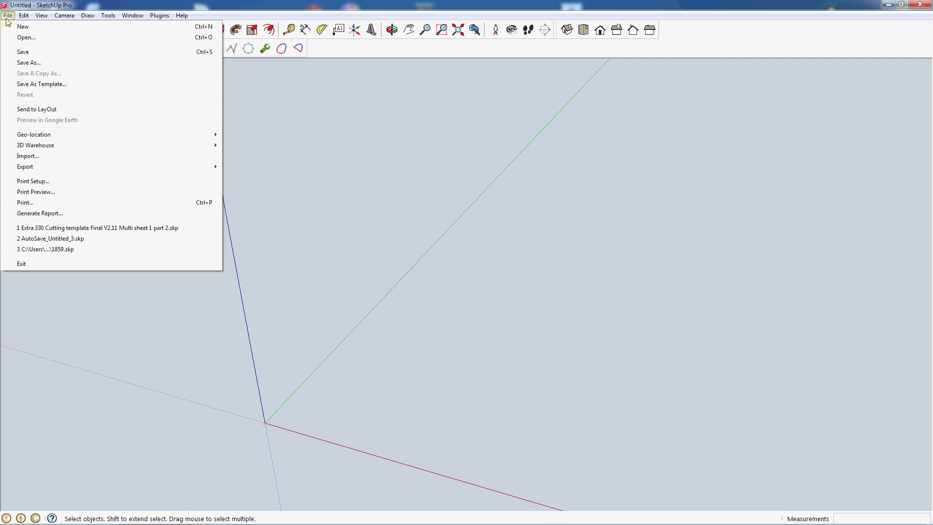
{"action": "left_click", "coordinate": [29, 156]}
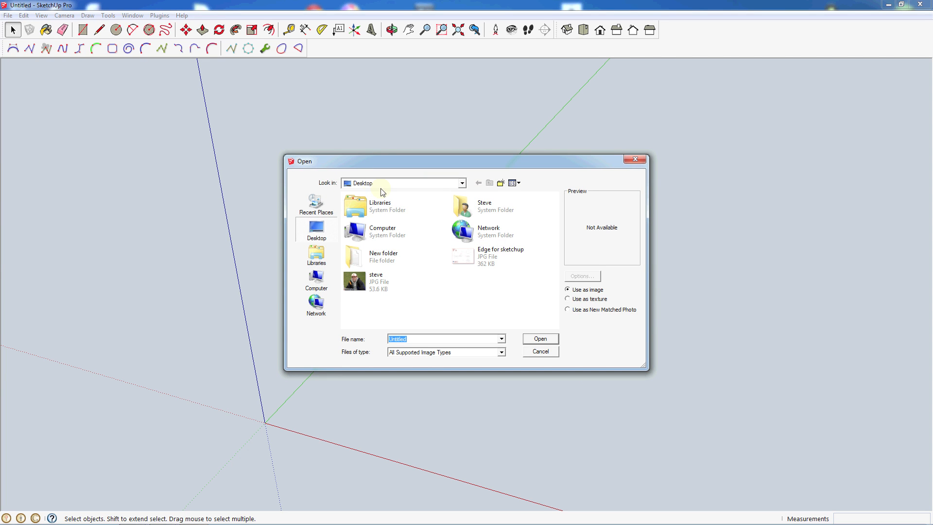
{"action": "mouse_move", "coordinate": [453, 354]}
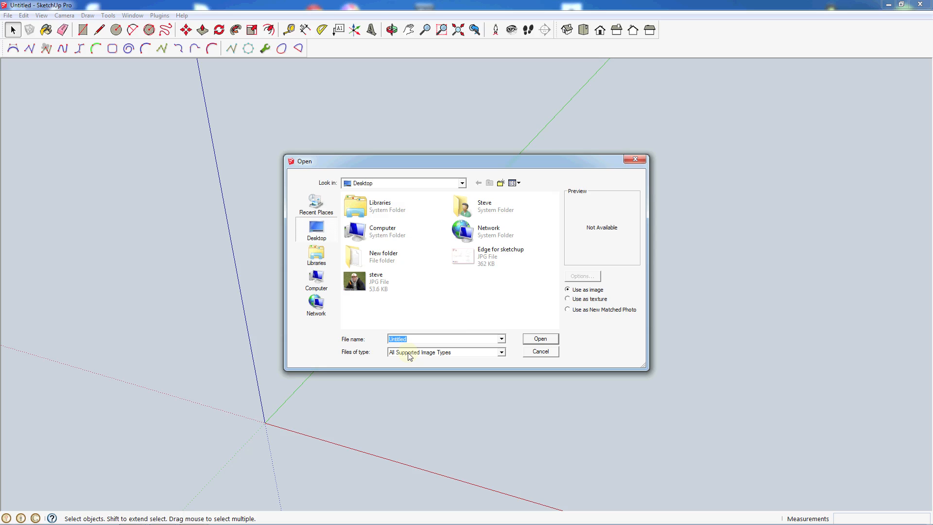
{"action": "left_click", "coordinate": [502, 352]}
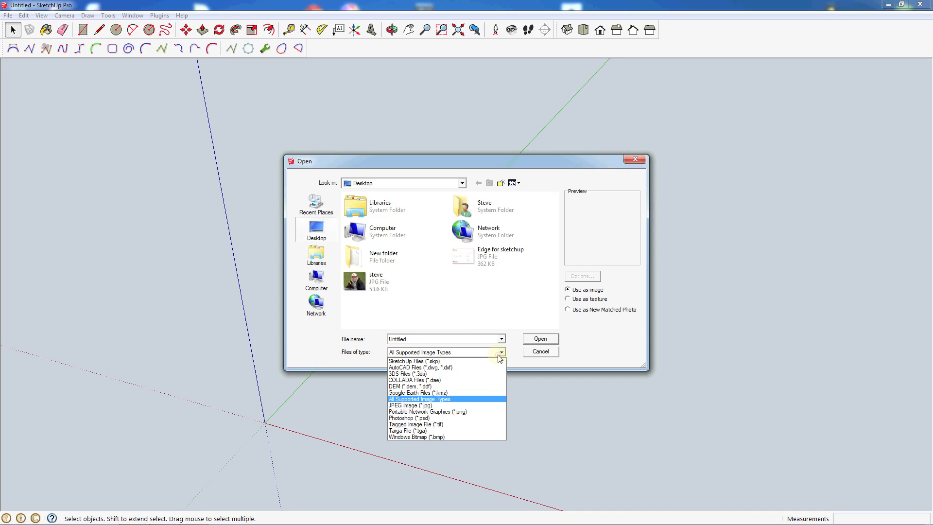
{"action": "left_click", "coordinate": [410, 405]}
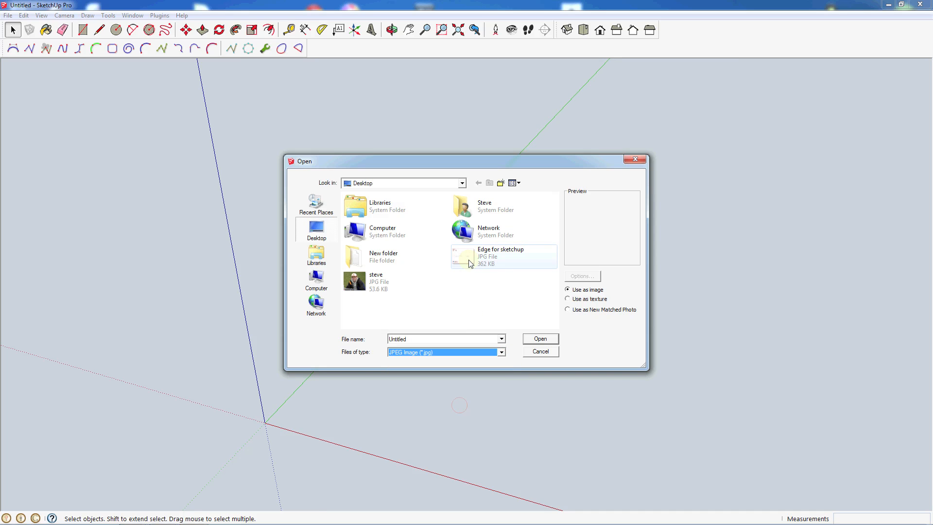
{"action": "left_click", "coordinate": [500, 256]}
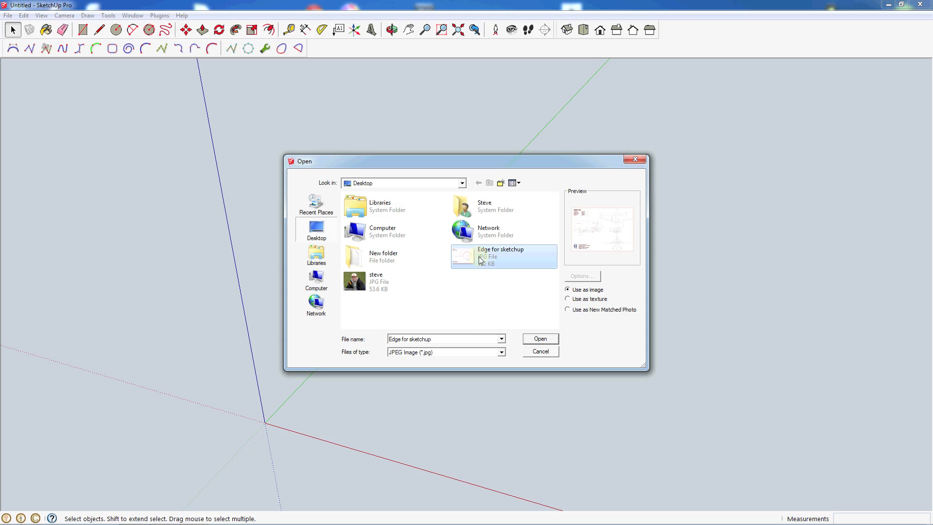
{"action": "left_click", "coordinate": [540, 338]}
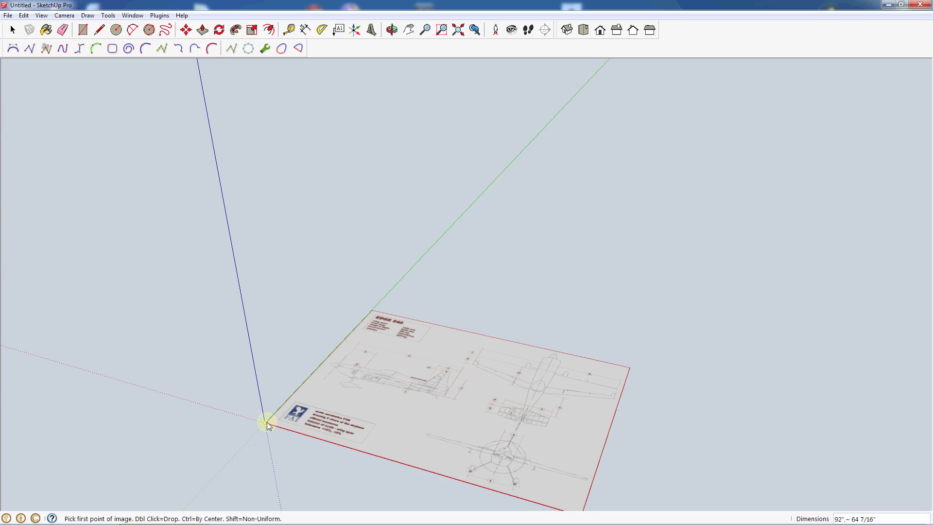
{"action": "mouse_move", "coordinate": [265, 429]}
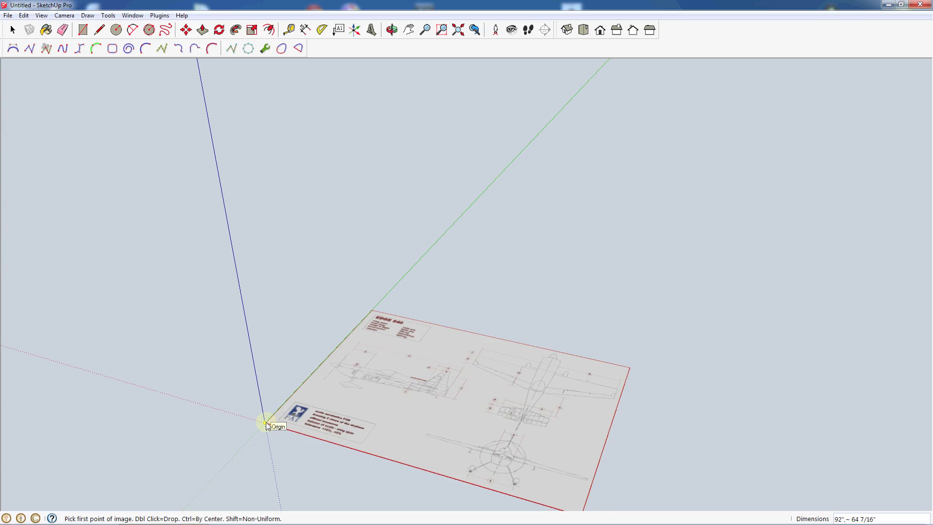
Step: Anchor the drawing's corner at the origin and set its placed size
{"action": "left_click", "coordinate": [265, 427]}
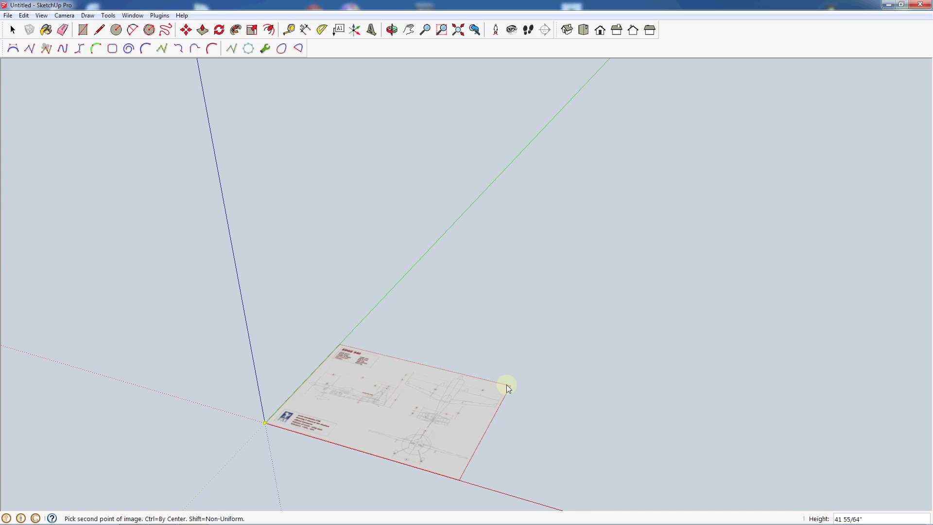
{"action": "left_click", "coordinate": [508, 387]}
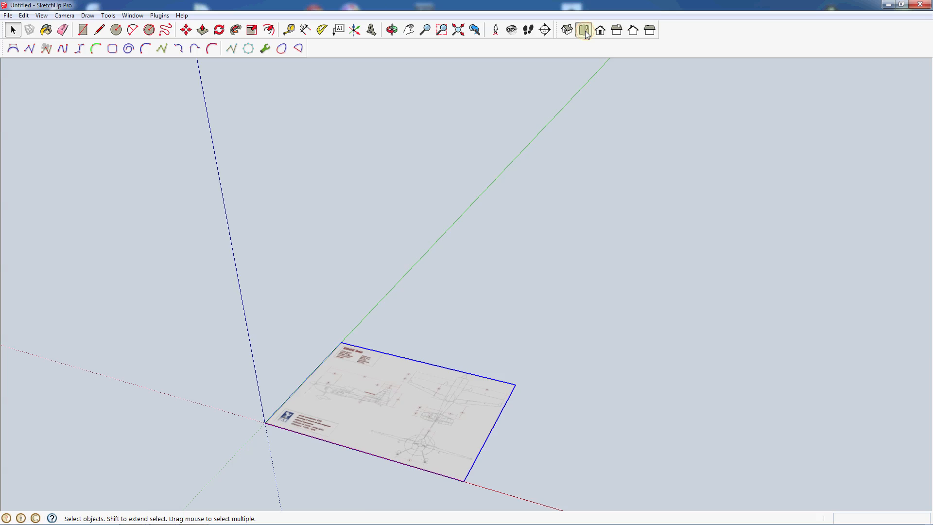
Step: Switch to Top view and start the Tape Measure across the wingspan
{"action": "left_click", "coordinate": [583, 30]}
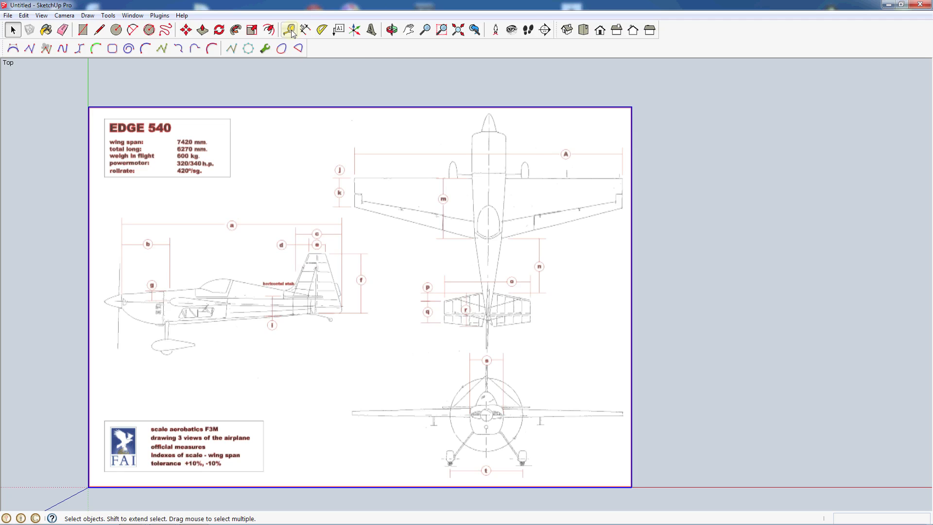
{"action": "left_click", "coordinate": [292, 27]}
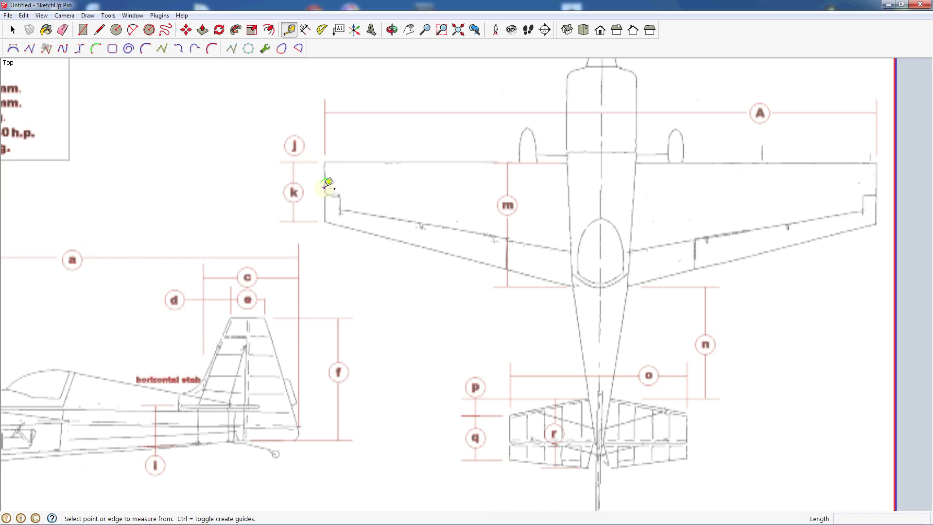
{"action": "mouse_move", "coordinate": [326, 177]}
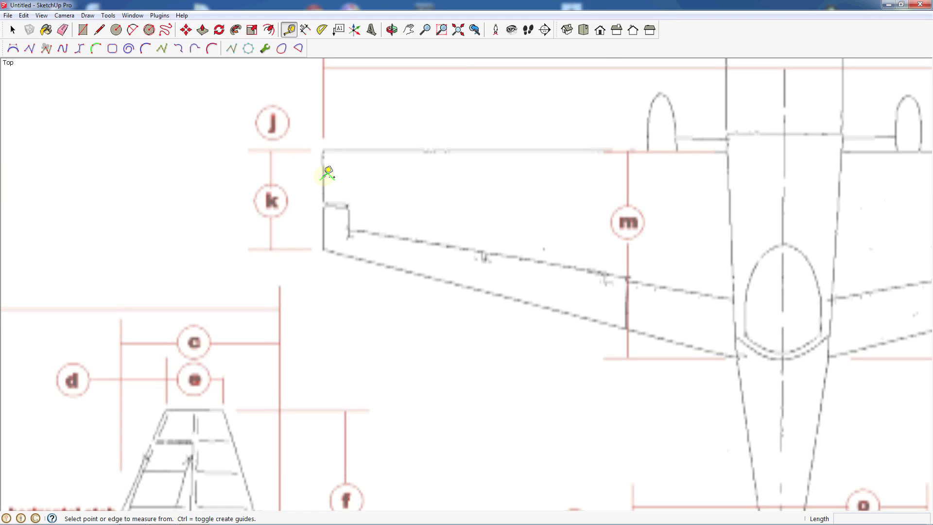
{"action": "mouse_move", "coordinate": [327, 177]}
{"action": "type", "text": "30"}
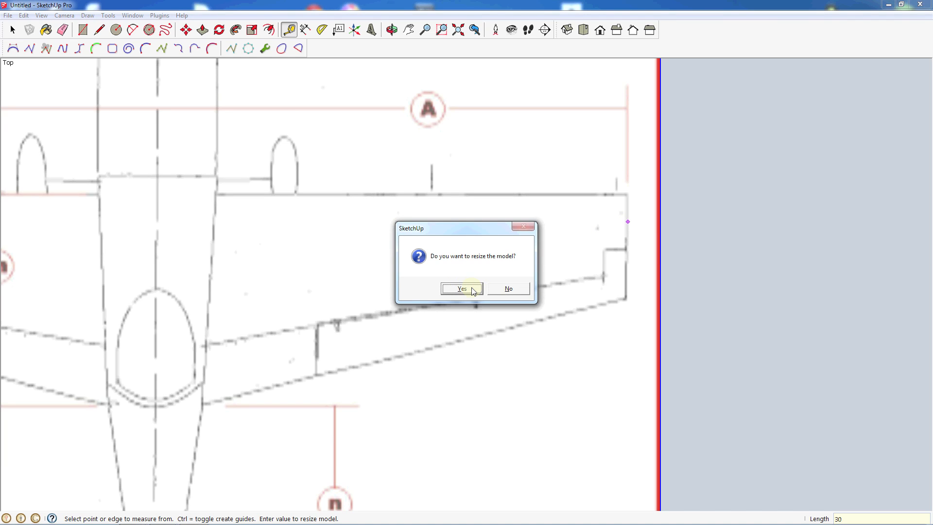
Step: Accept resizing the model so the wingspan measures 30 inches, confirming twice
{"action": "left_click", "coordinate": [462, 288]}
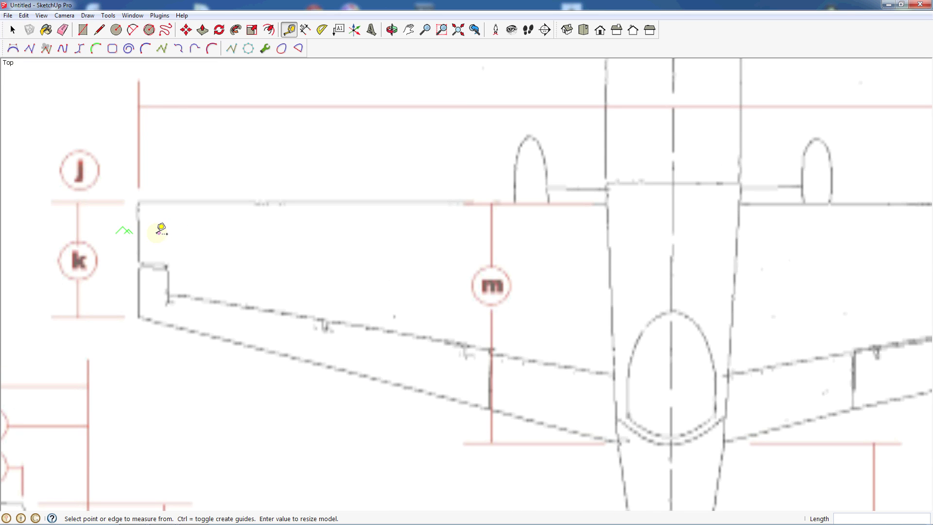
{"action": "mouse_move", "coordinate": [140, 233]}
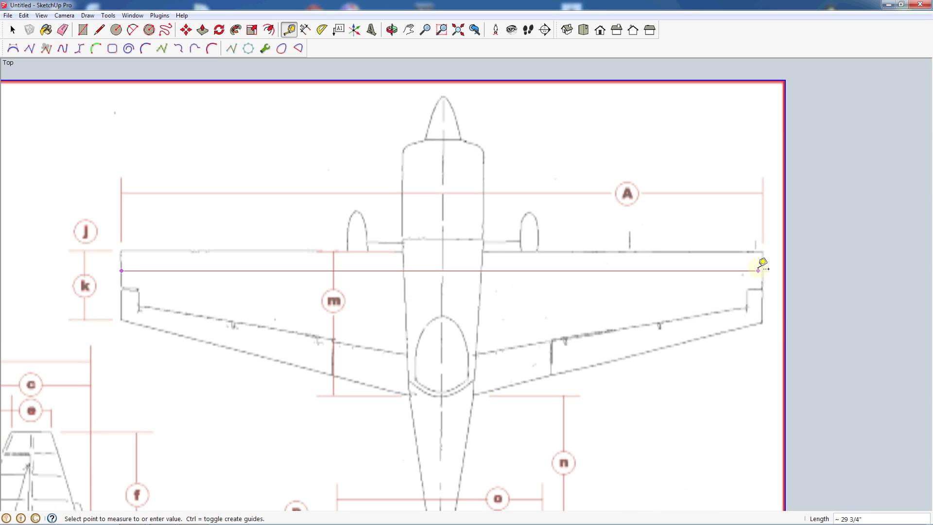
{"action": "mouse_move", "coordinate": [758, 273]}
{"action": "type", "text": "30"}
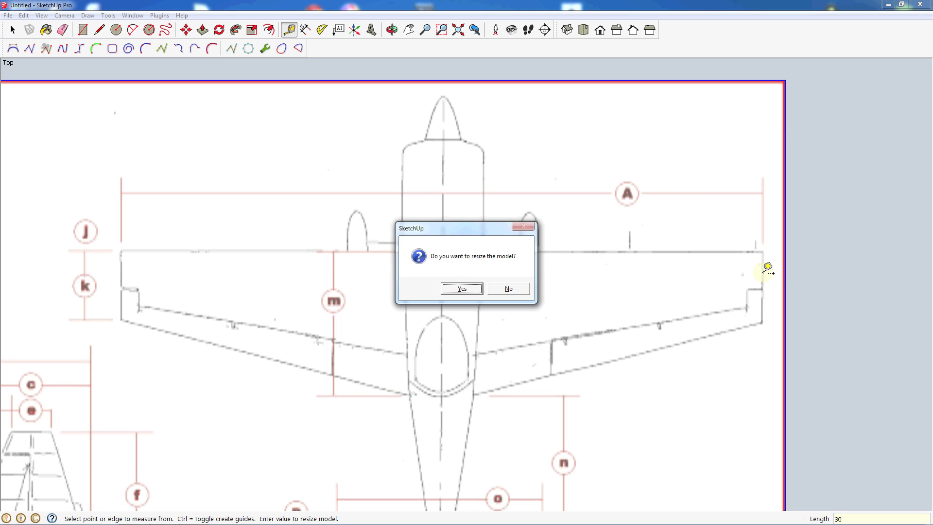
{"action": "left_click", "coordinate": [462, 288]}
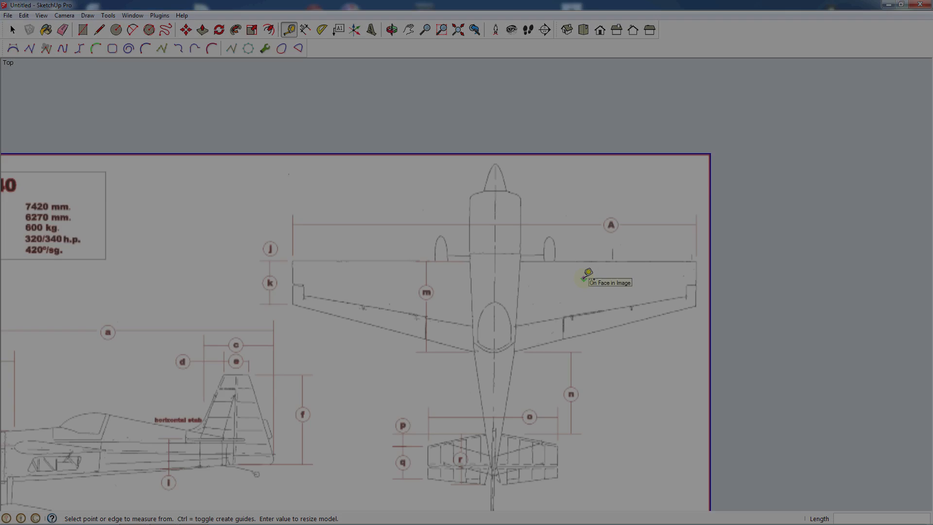